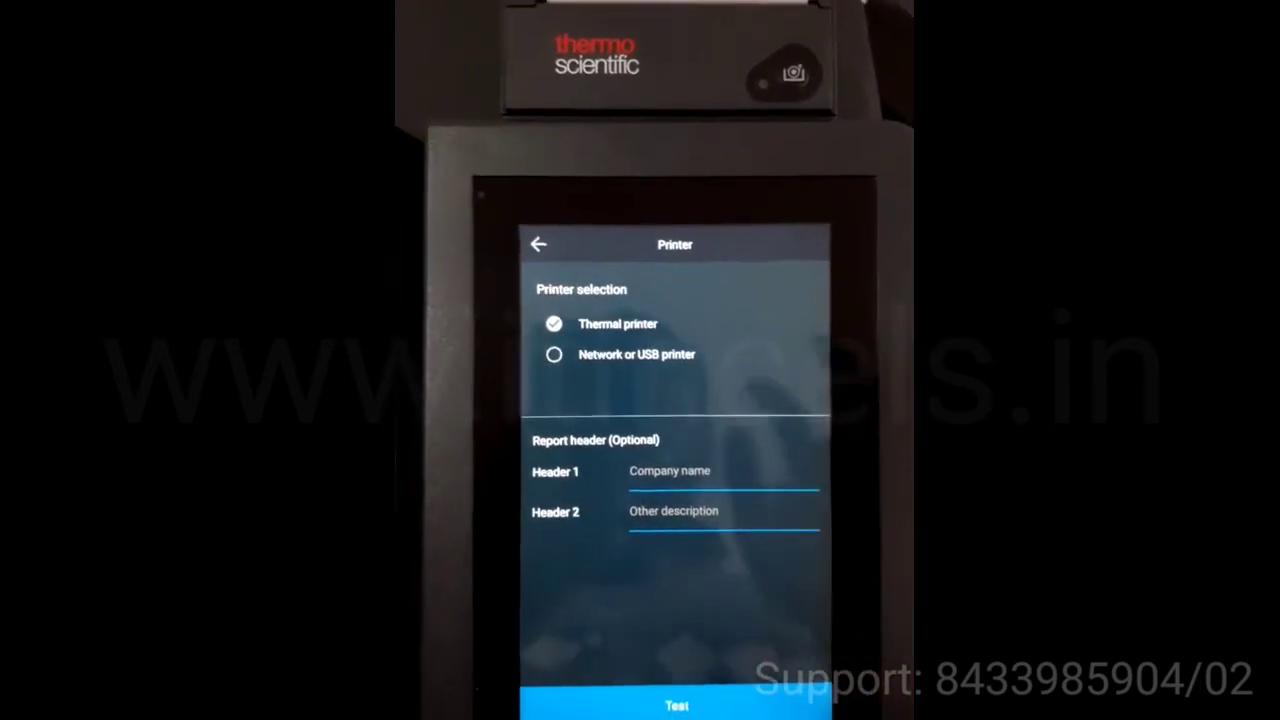
Leave the Printer screen, with thermal printer kept, back to the Settings list
left_click(538, 244)
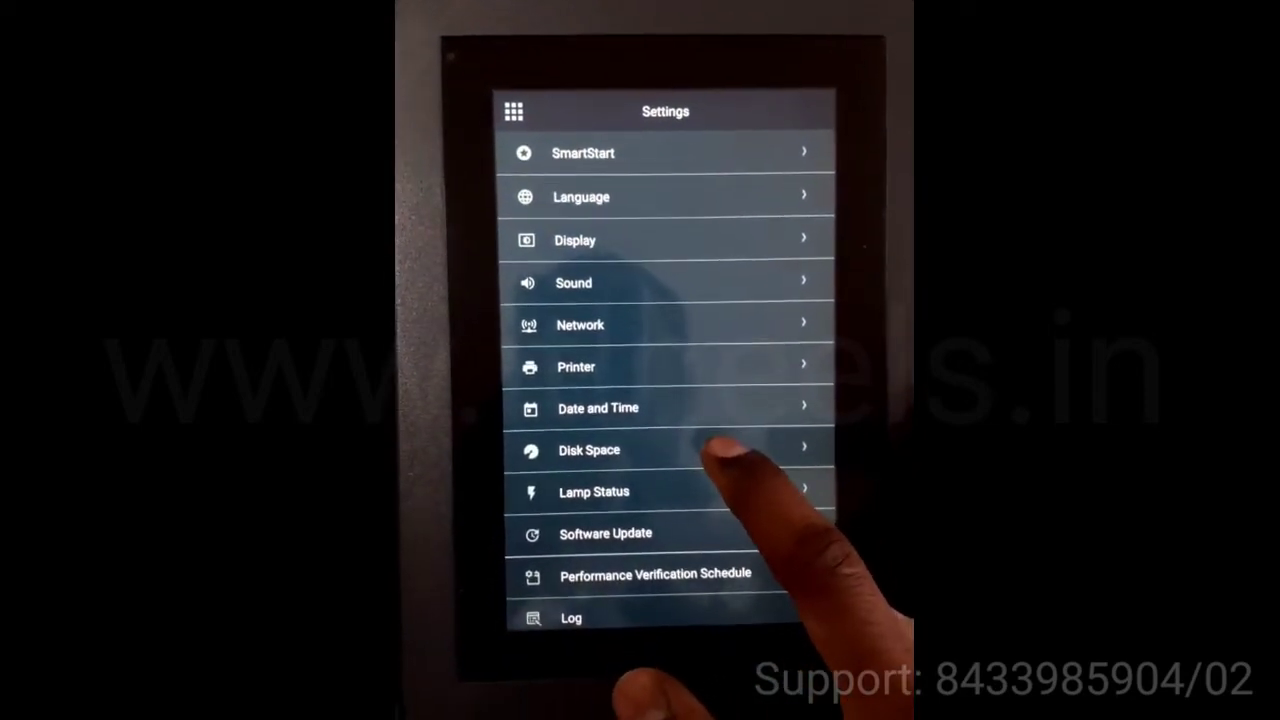
left_click(588, 450)
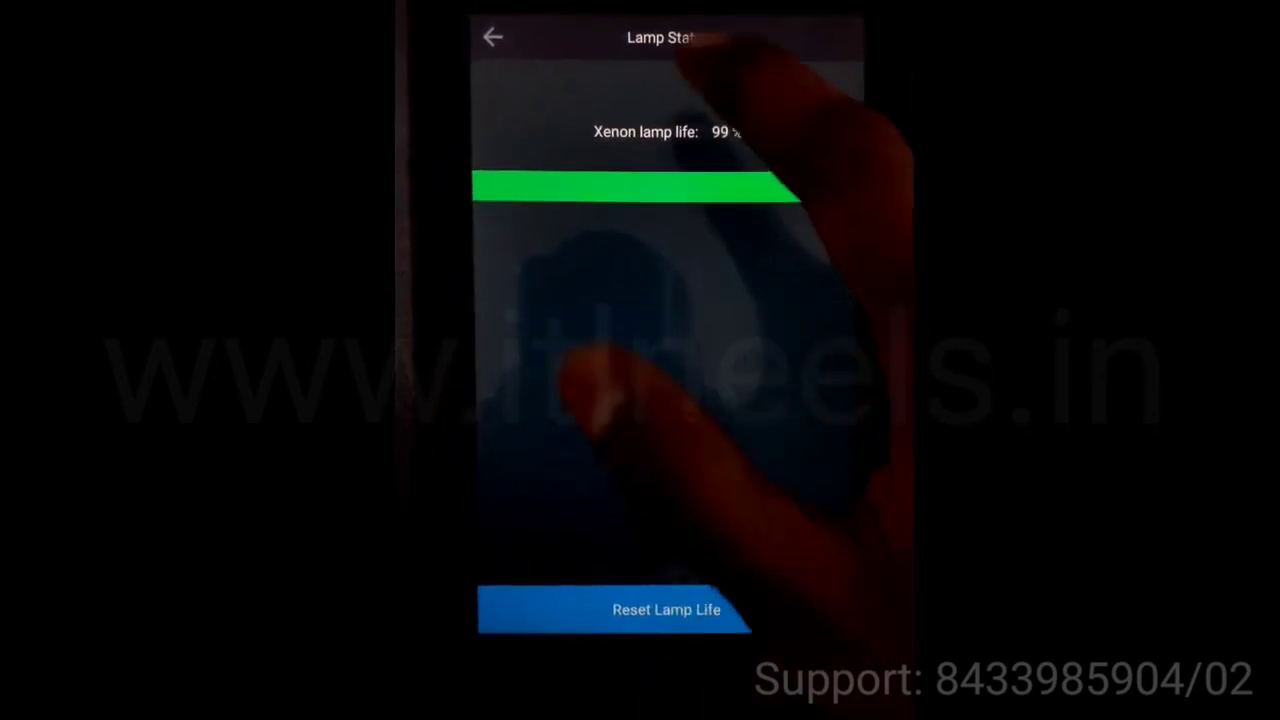
left_click(496, 38)
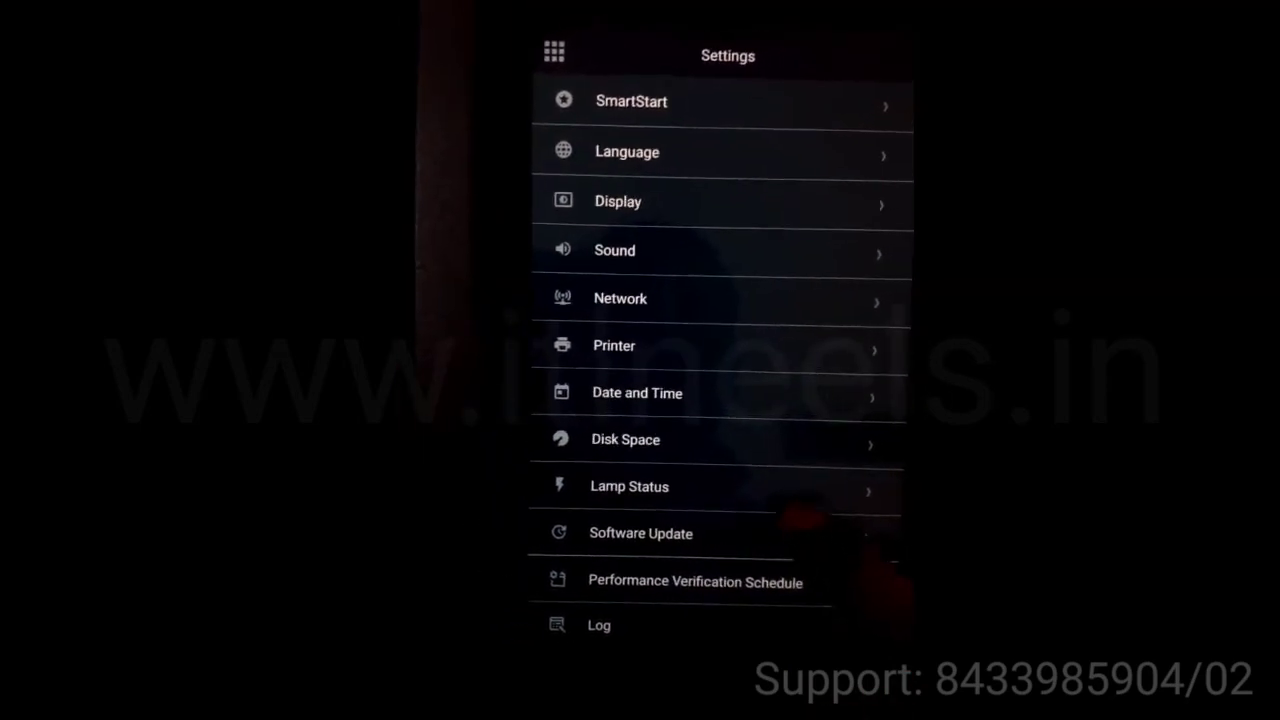
scroll("down", 3)
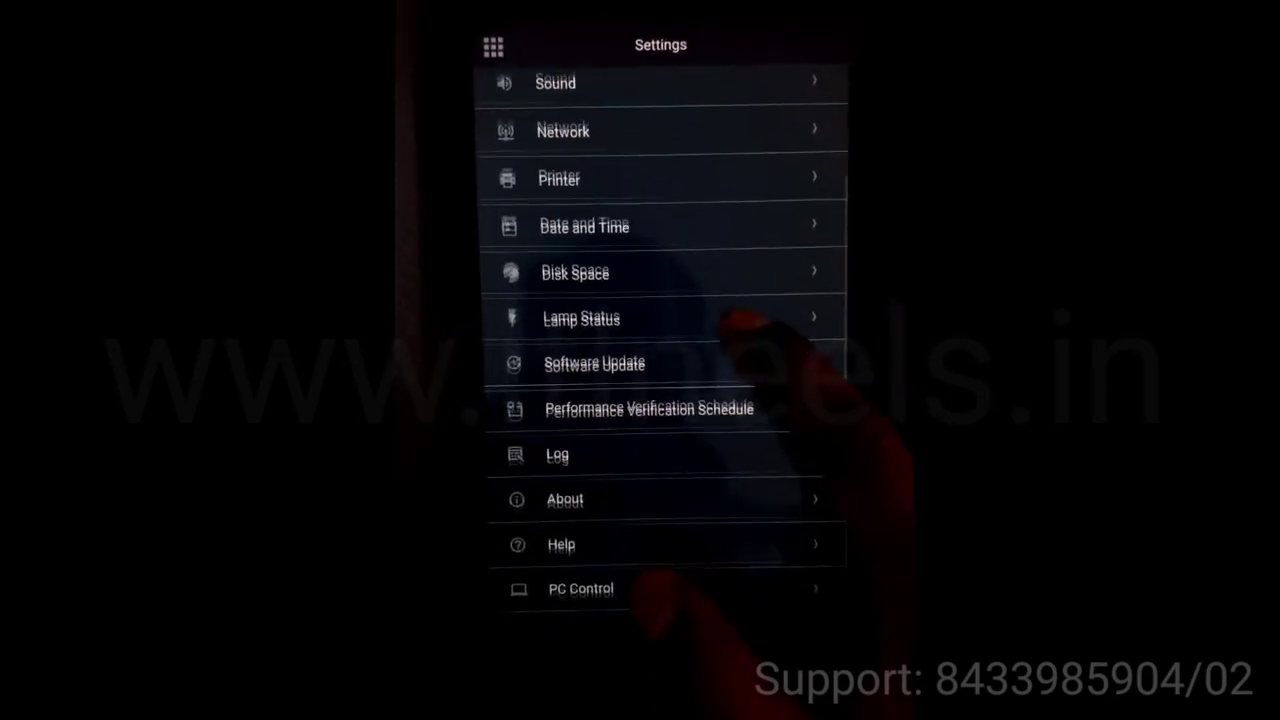
left_click(594, 364)
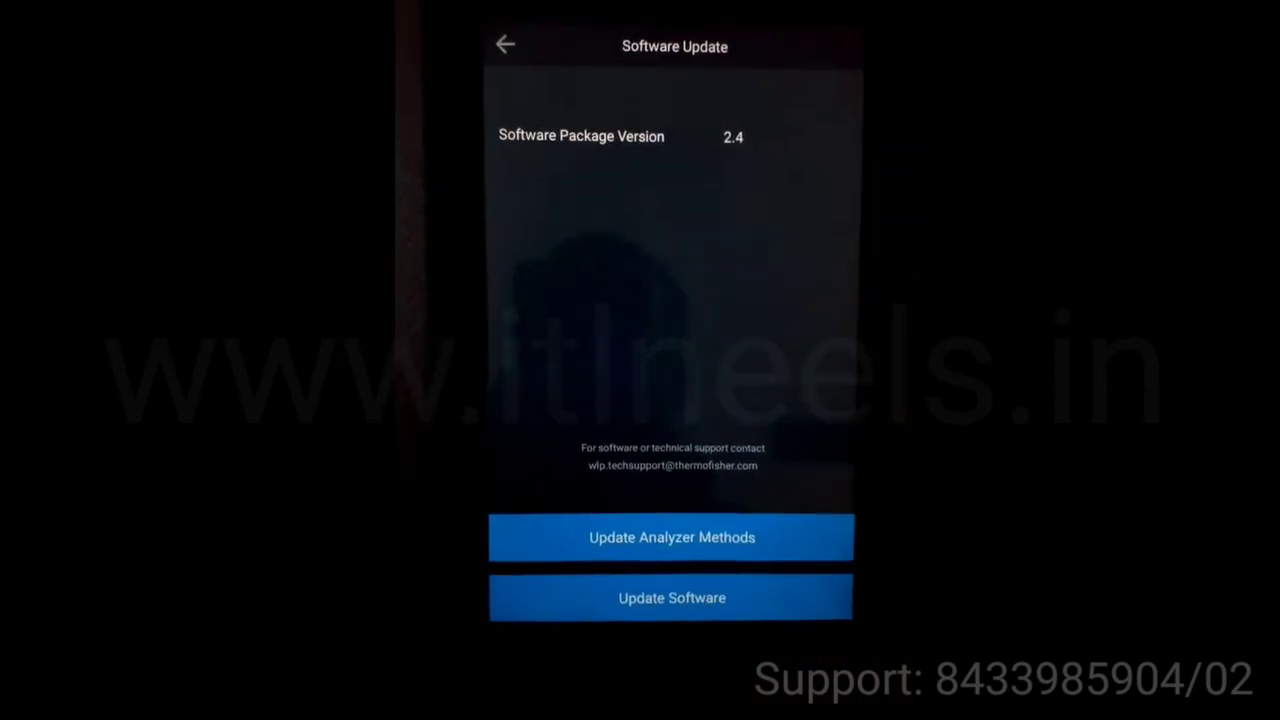
left_click(508, 46)
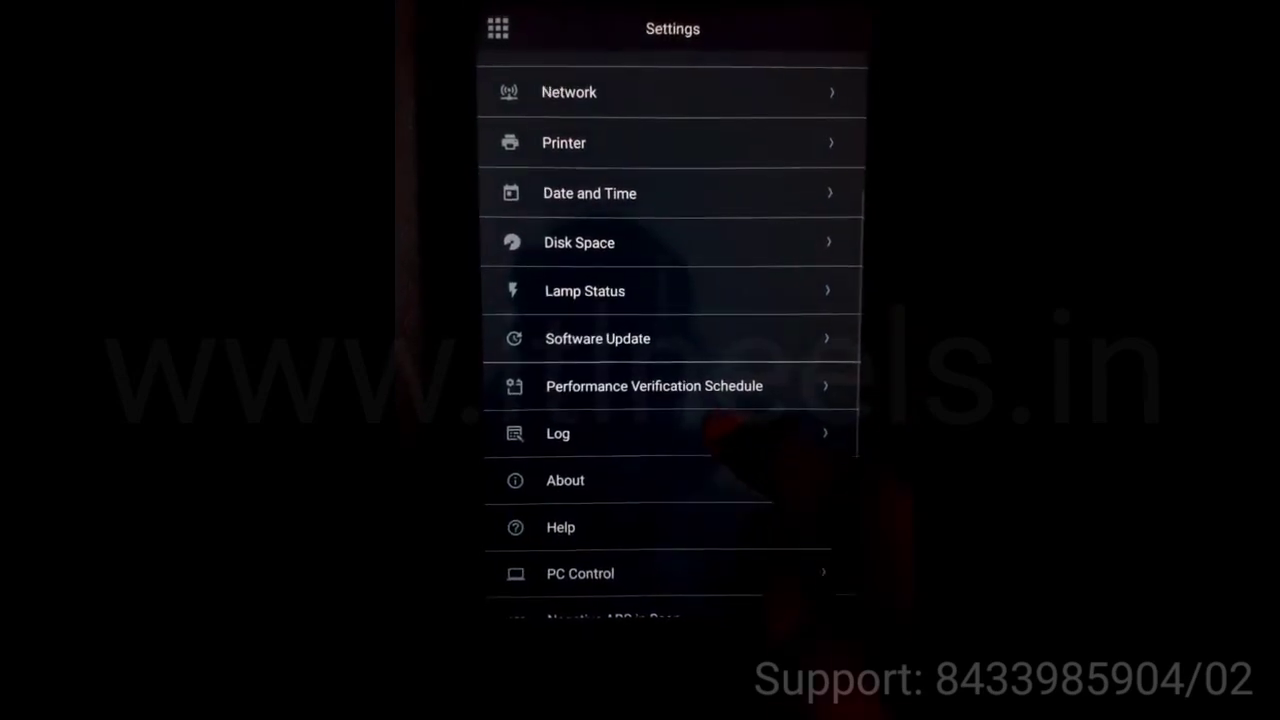